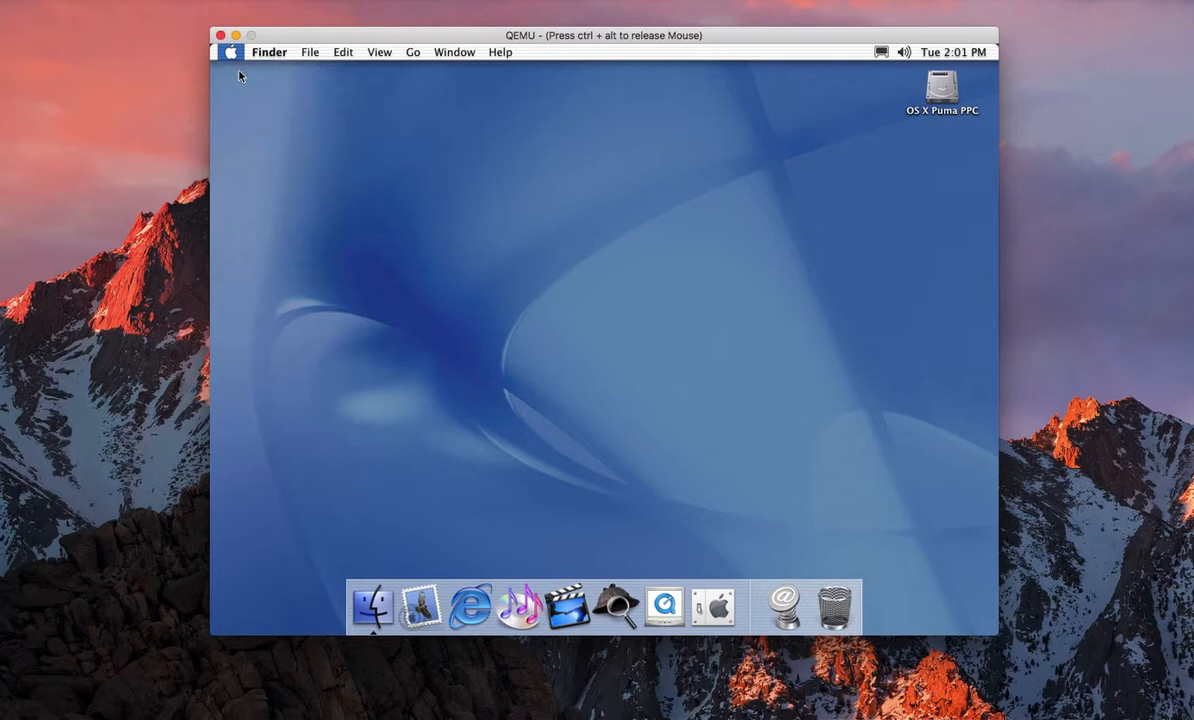
Open About This Mac from the Apple menu to show 10.1, 256 MB memory and PowerPC G4.
left_click(229, 51)
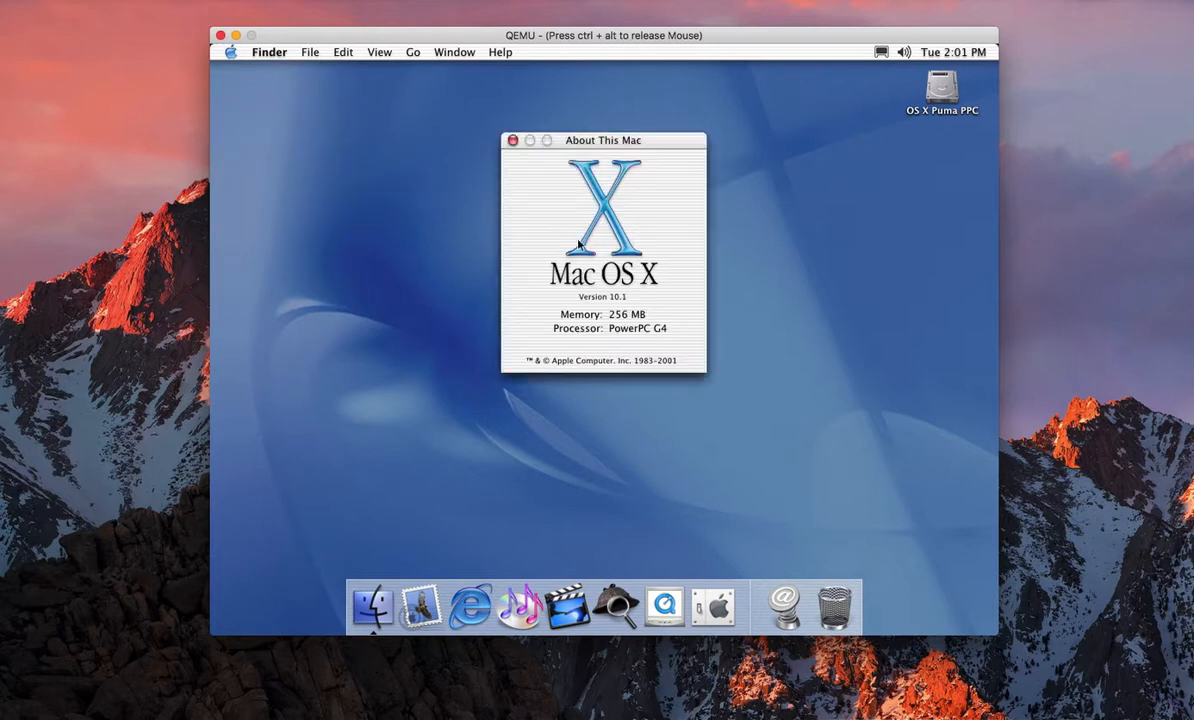
mouse_move(637, 357)
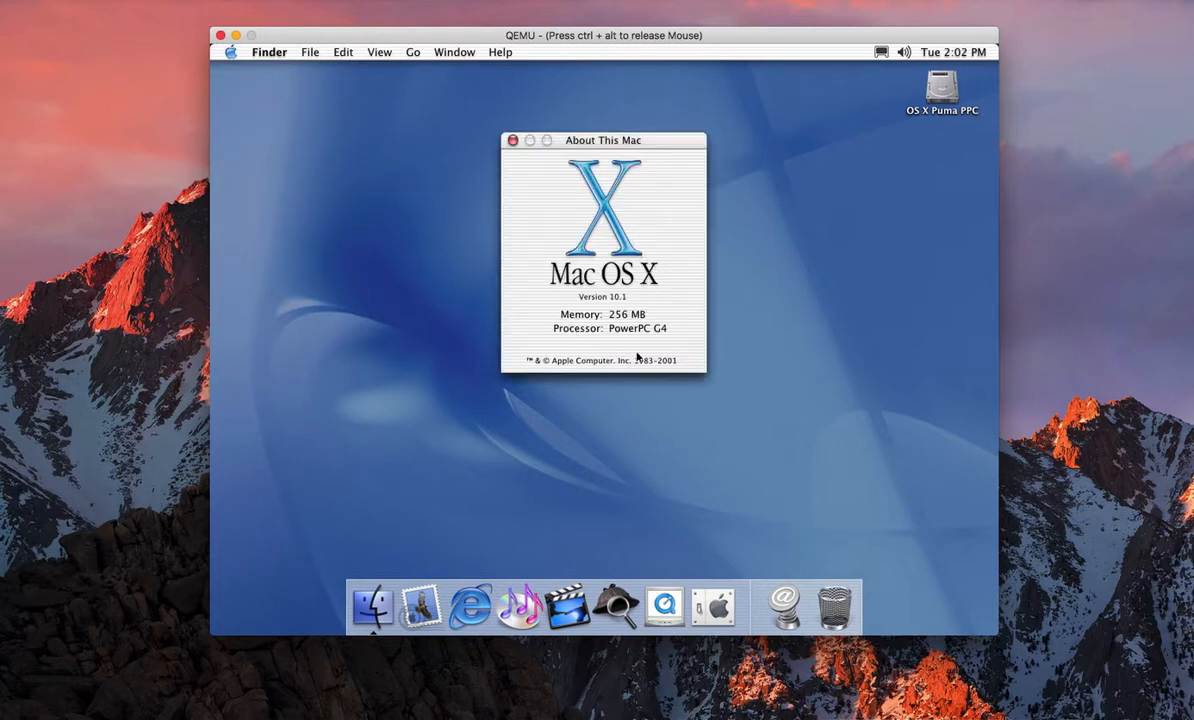
mouse_move(690, 265)
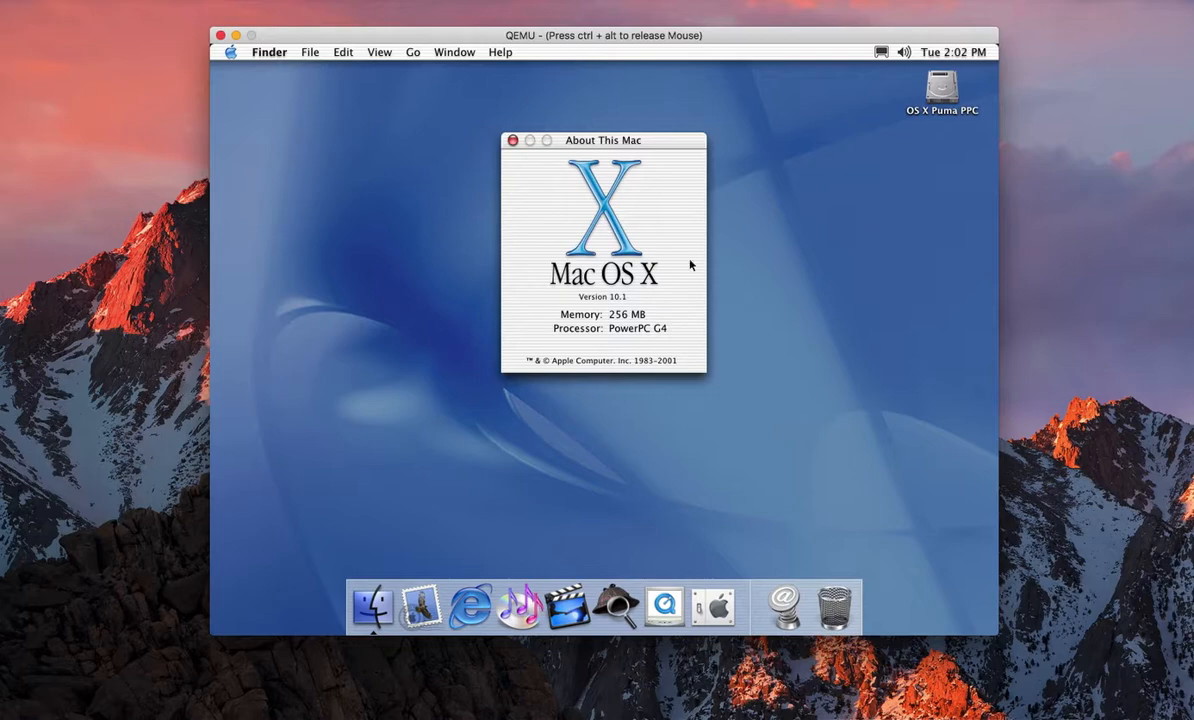
mouse_move(587, 253)
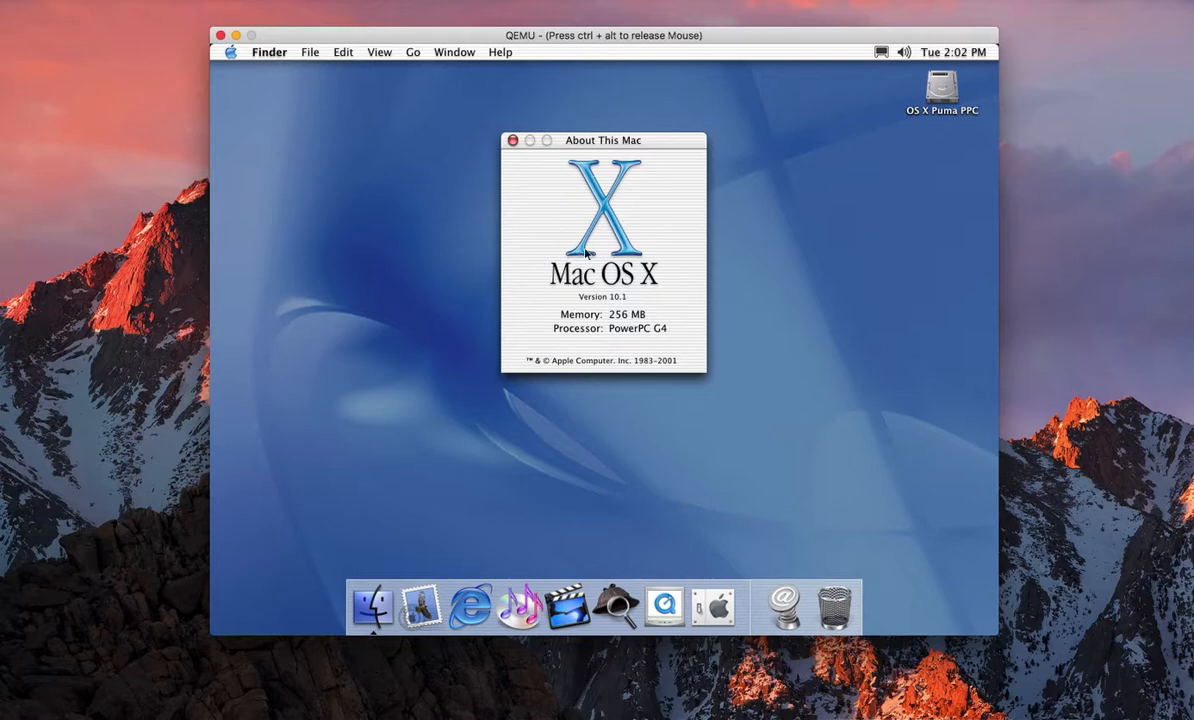